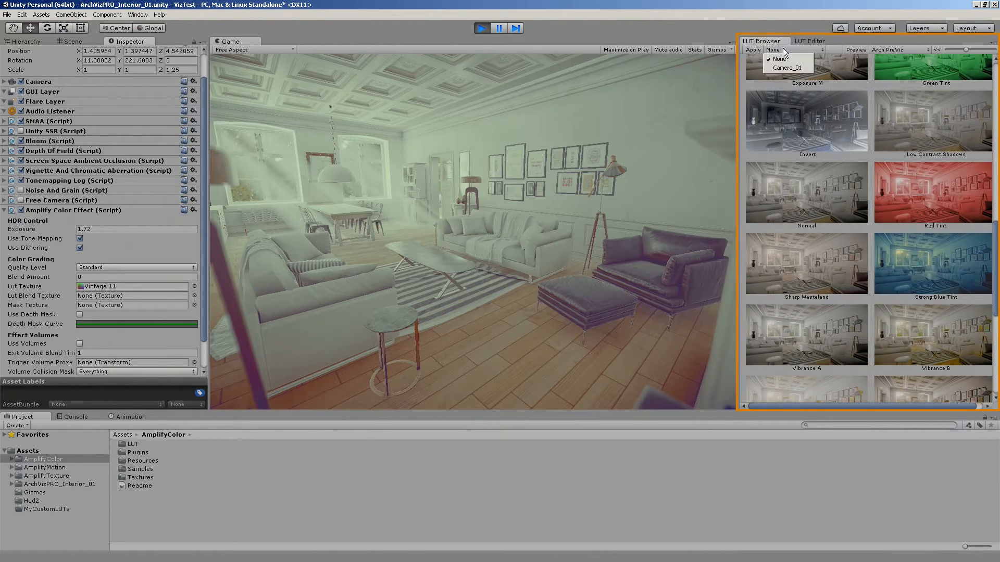
Show the AmplifyColor LUT folder listing its preset categories in the Project window.
{"action": "left_click", "coordinate": [137, 14]}
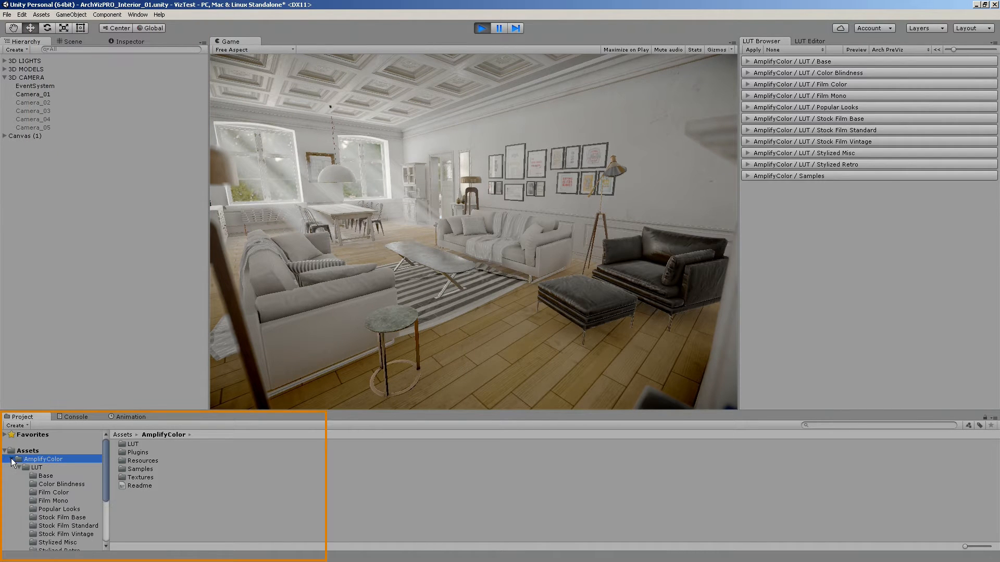
{"action": "left_click", "coordinate": [36, 467]}
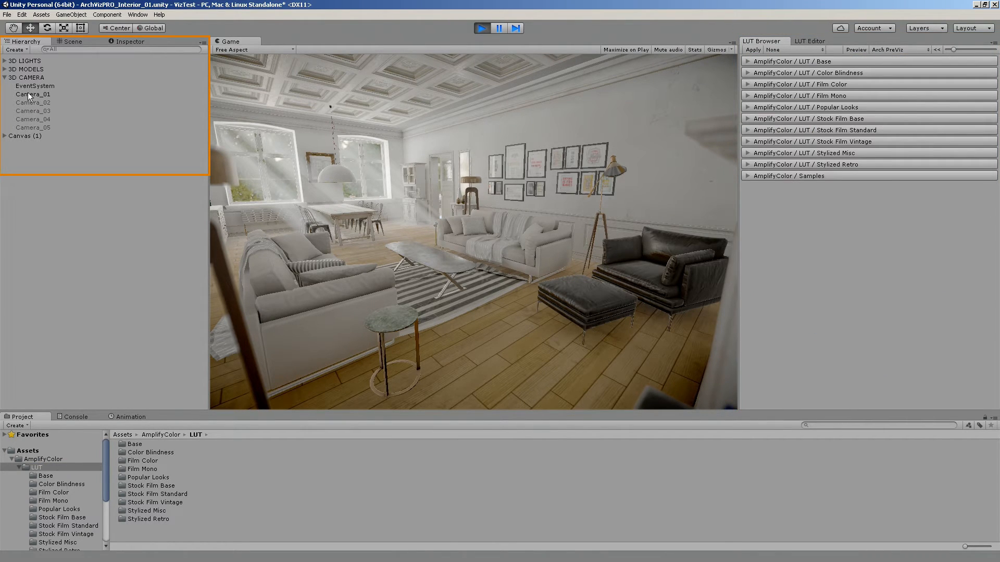
Add an Amplify Color Effect component to Camera_01 from the Component menu.
{"action": "left_click", "coordinate": [32, 95]}
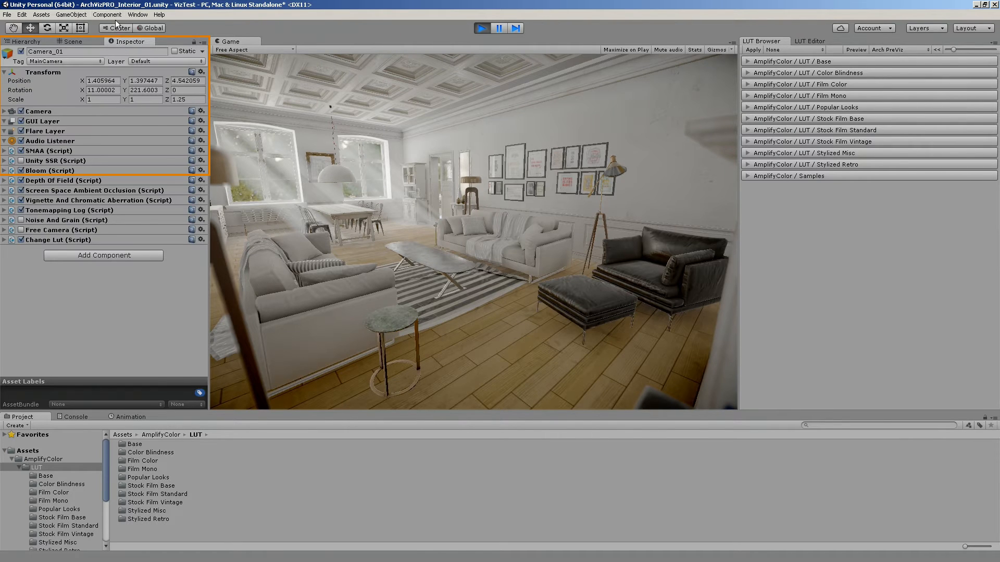
{"action": "left_click", "coordinate": [107, 14]}
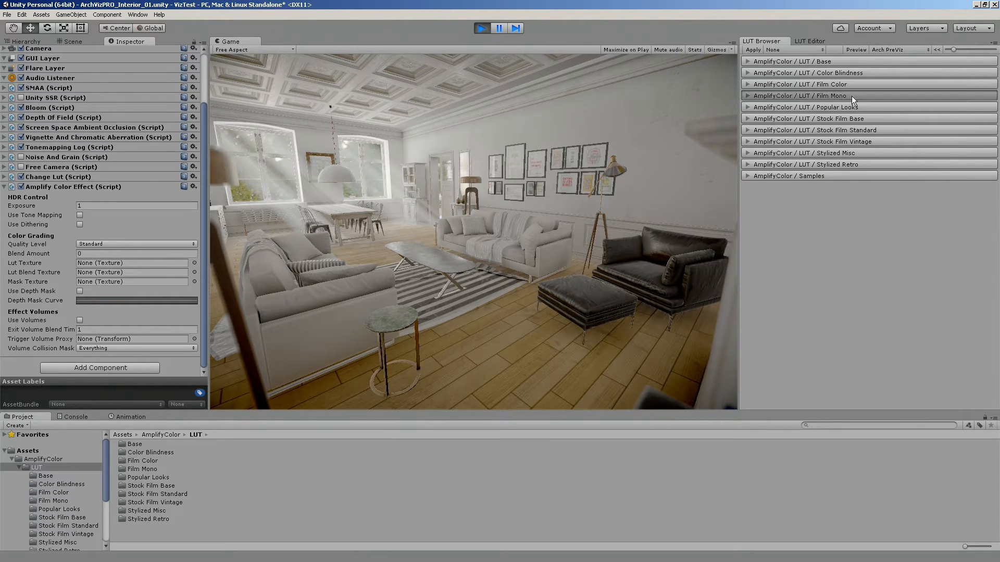
Make Camera_01 the LUT Browser's apply target so the Blockbuster 2 preset grades it.
{"action": "left_click", "coordinate": [800, 96]}
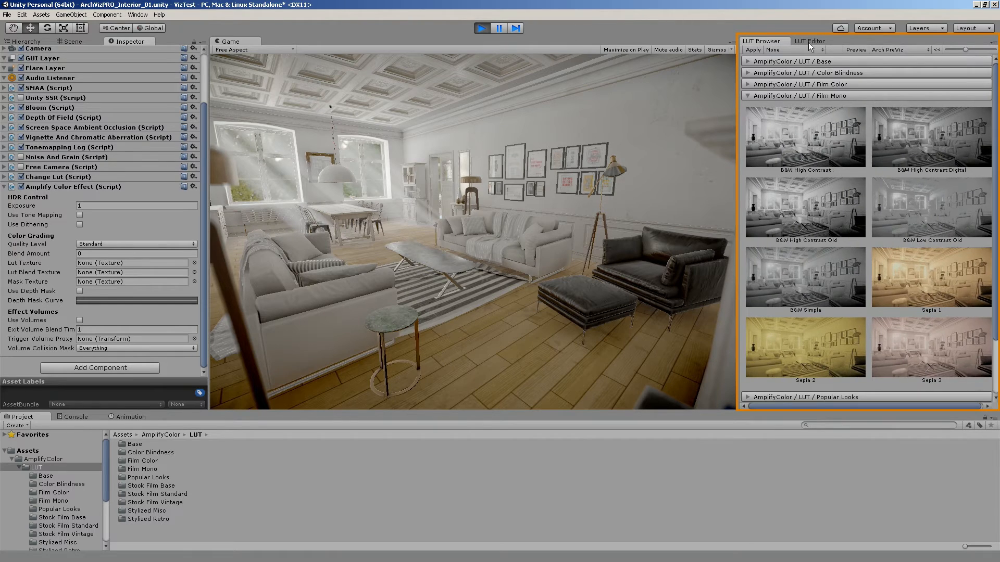
{"action": "left_click", "coordinate": [793, 50]}
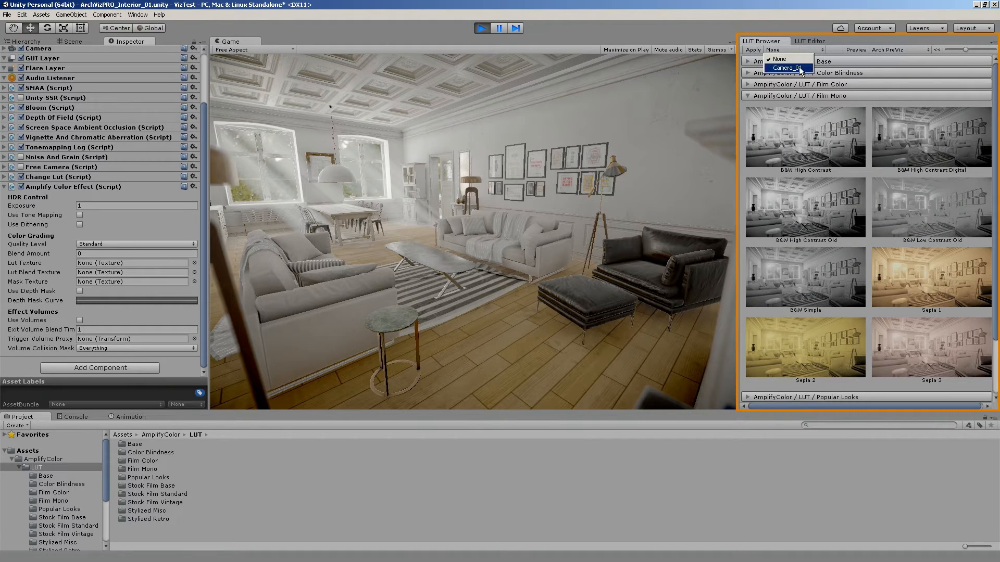
{"action": "left_click", "coordinate": [786, 68]}
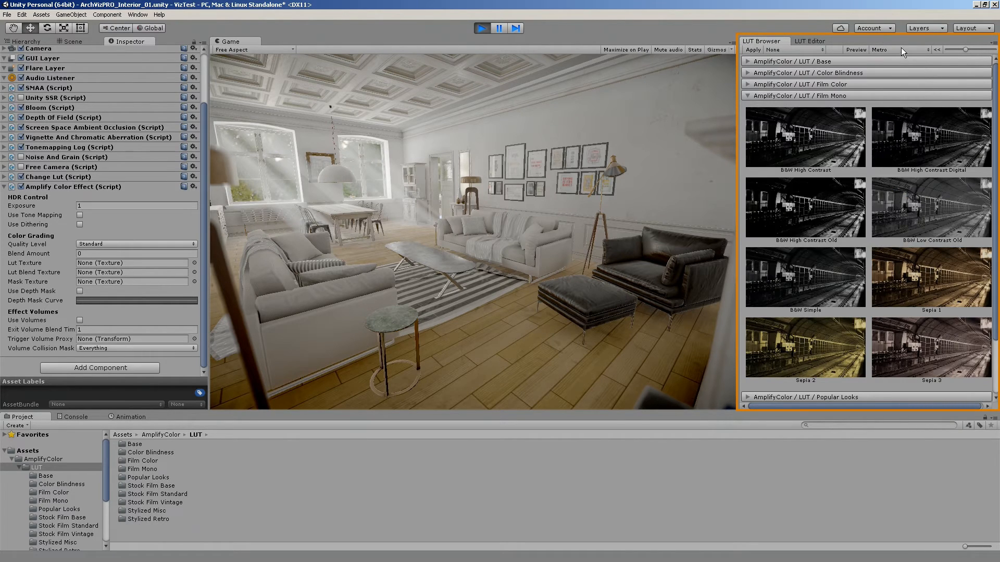
{"action": "left_click", "coordinate": [899, 50]}
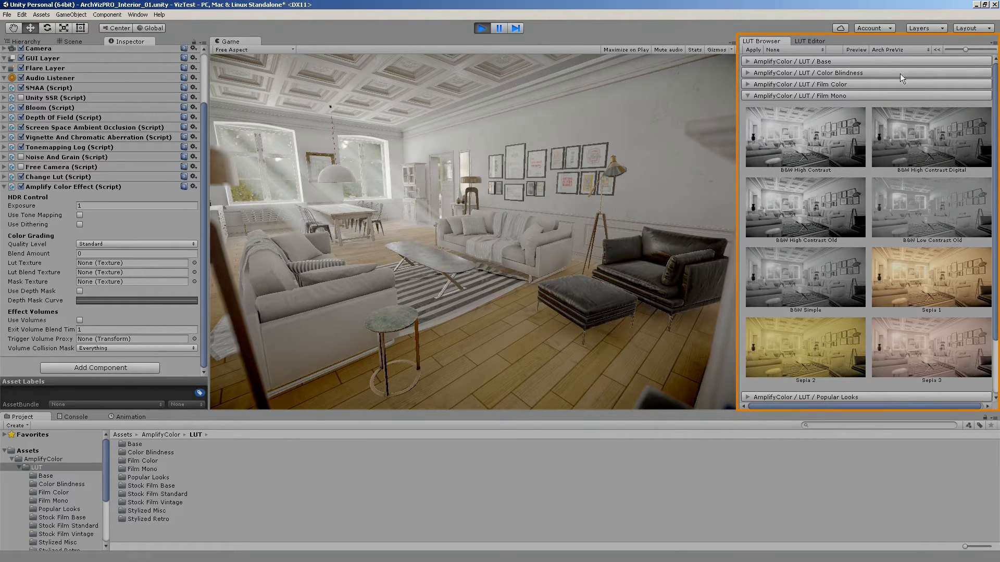
{"action": "left_click", "coordinate": [792, 50]}
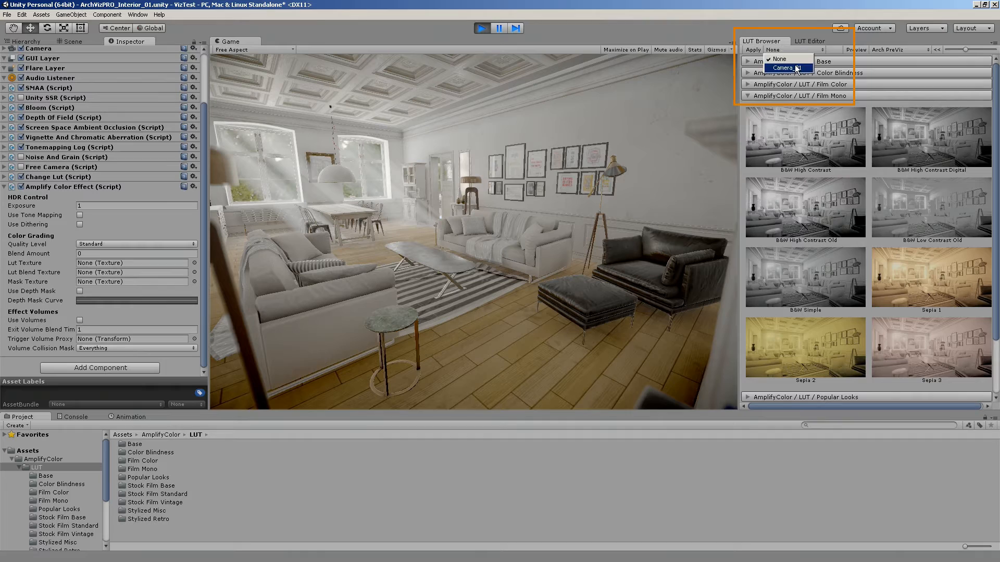
{"action": "left_click", "coordinate": [782, 69]}
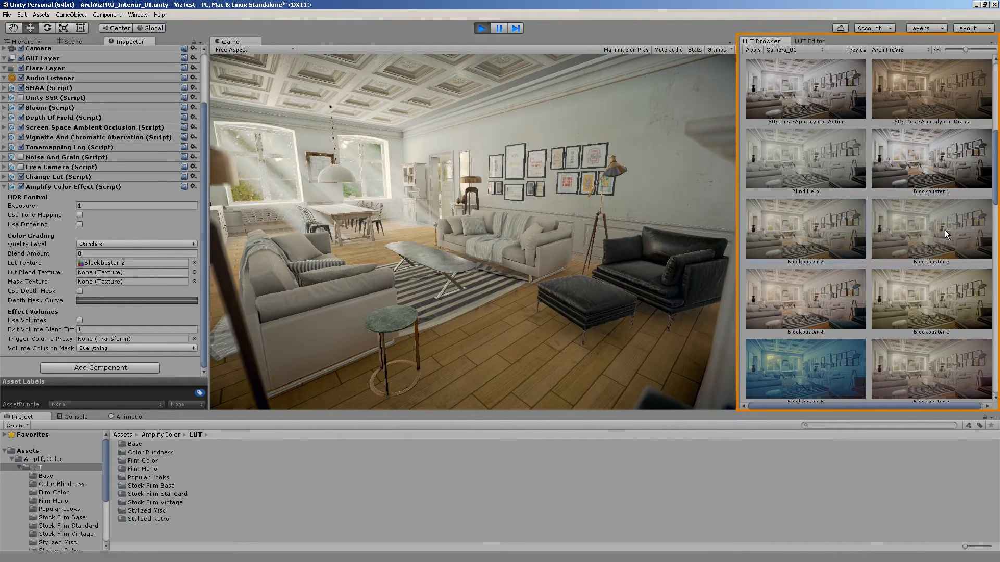
Preview LUT thumbnails on Game 6, then Camera_01, settling on the Game 4 scene.
{"action": "left_click", "coordinate": [899, 50]}
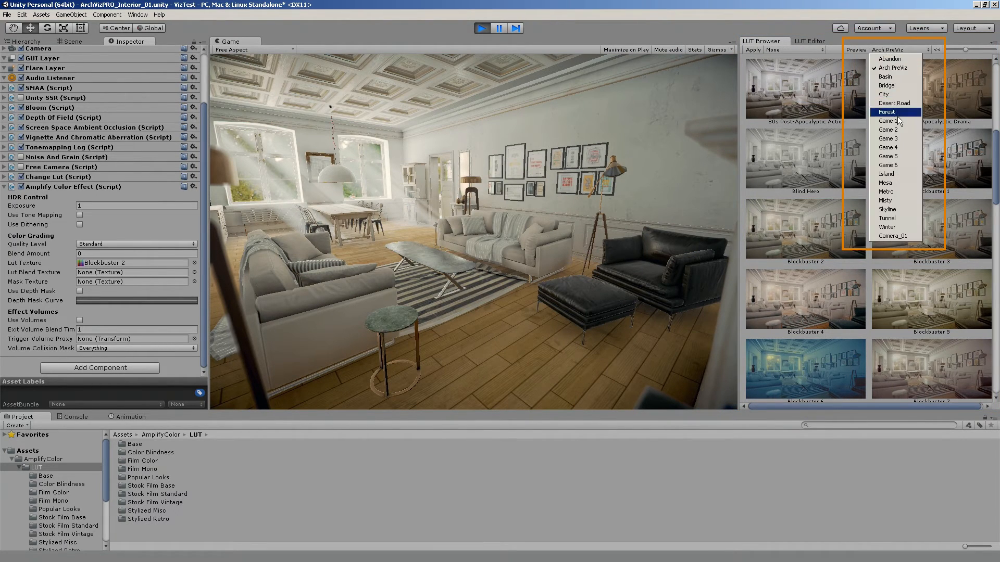
{"action": "left_click", "coordinate": [887, 156]}
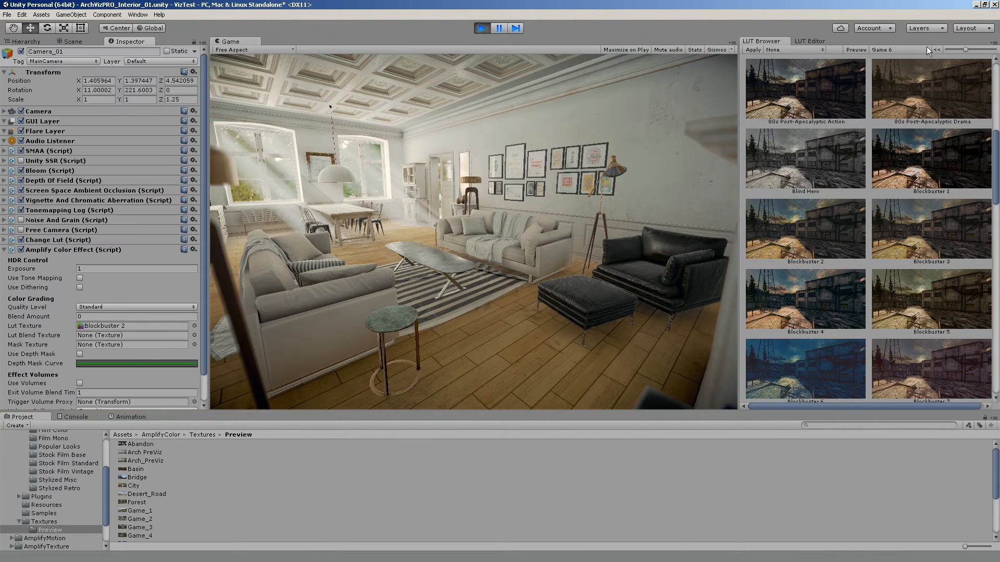
{"action": "left_click", "coordinate": [903, 50]}
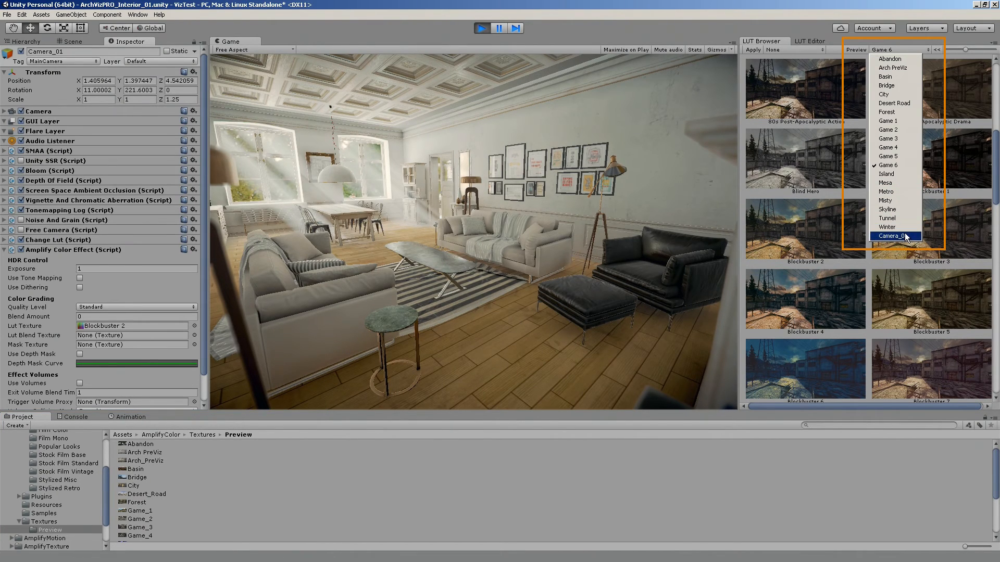
{"action": "left_click", "coordinate": [896, 235]}
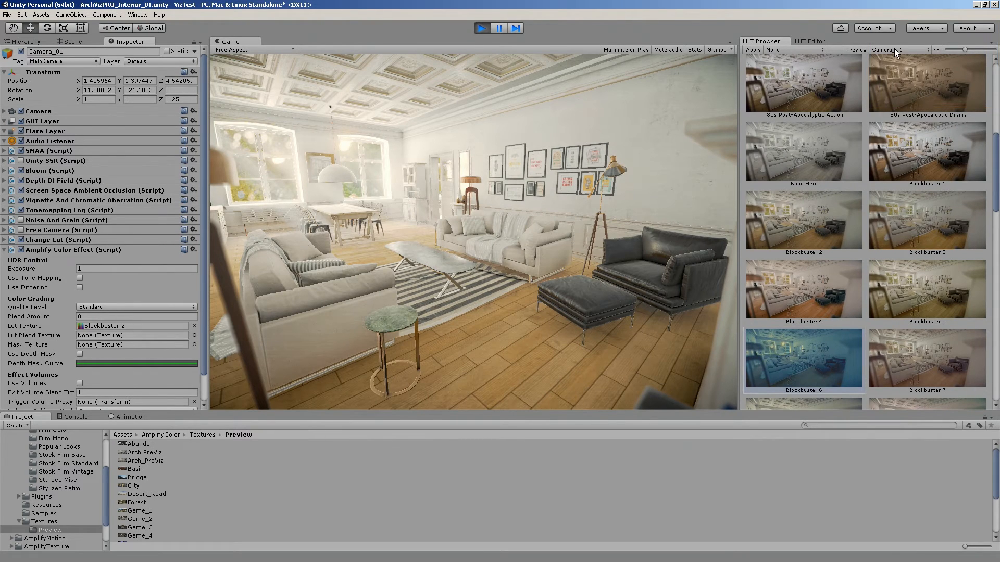
{"action": "left_click", "coordinate": [898, 50]}
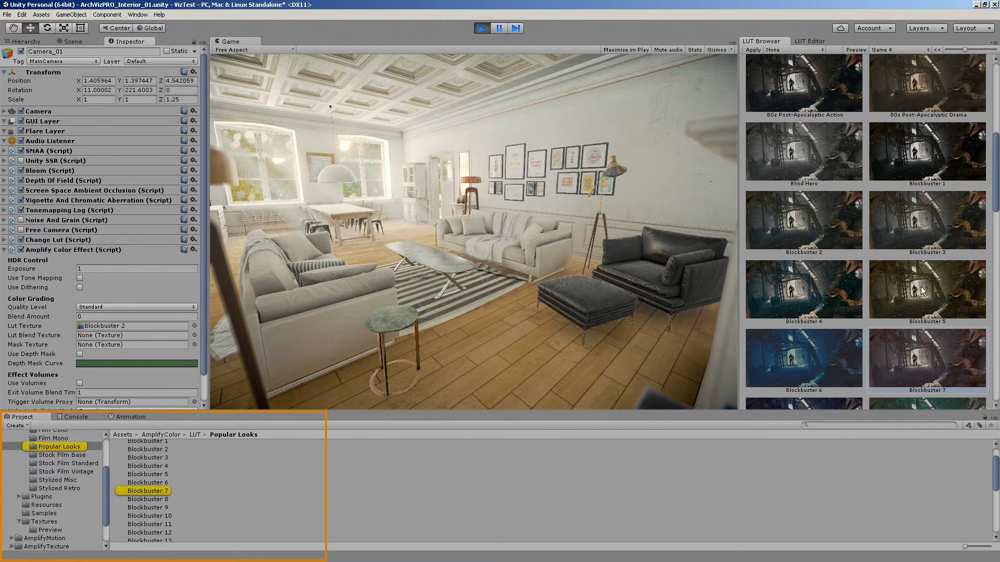
Scroll the LUT Editor to its Save Preset to File settings for Assets/CustomLUT/LUT 2.png.
{"action": "scroll", "scroll_direction": "down", "scroll_amount": 3}
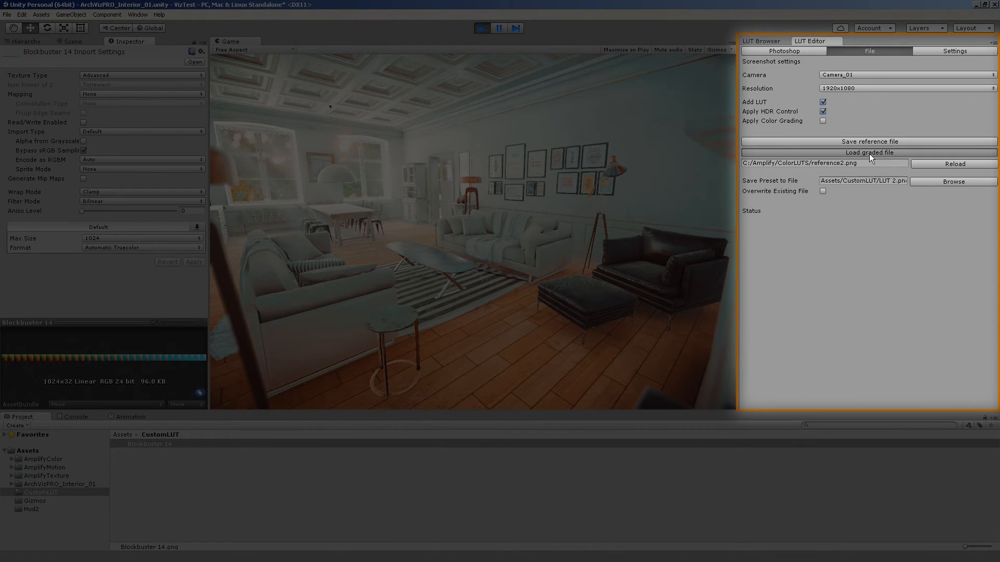
Load the graded file as LUT 2 and expand CustomLUT in the LUT Browser beside Blockbuster 14.
{"action": "left_click", "coordinate": [868, 153]}
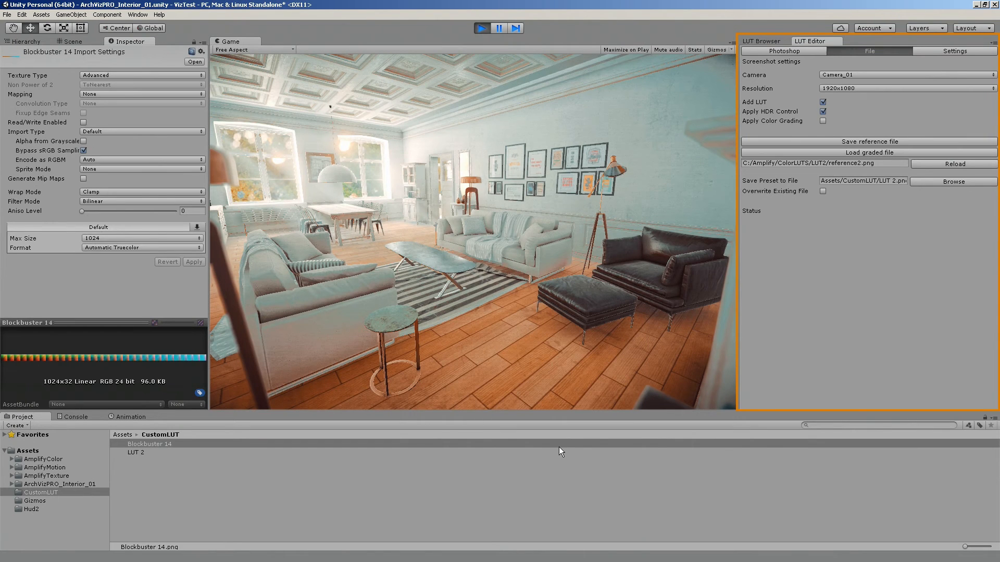
{"action": "left_click", "coordinate": [763, 40]}
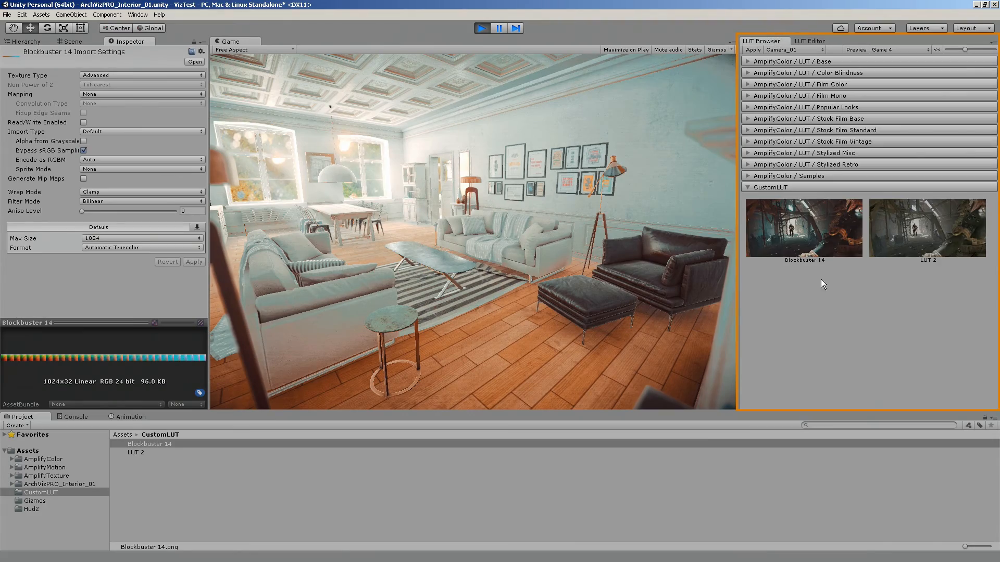
{"action": "left_click", "coordinate": [926, 228]}
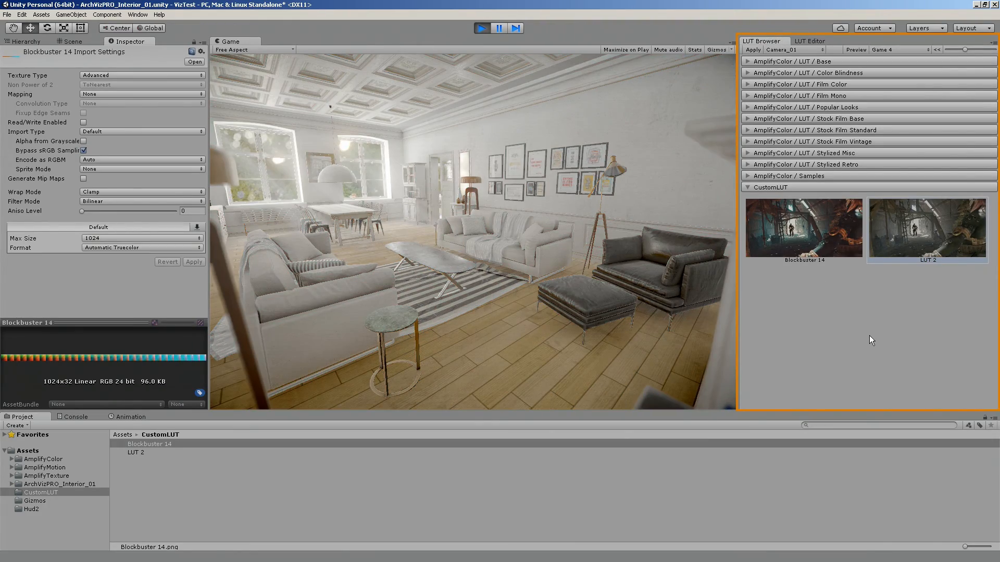